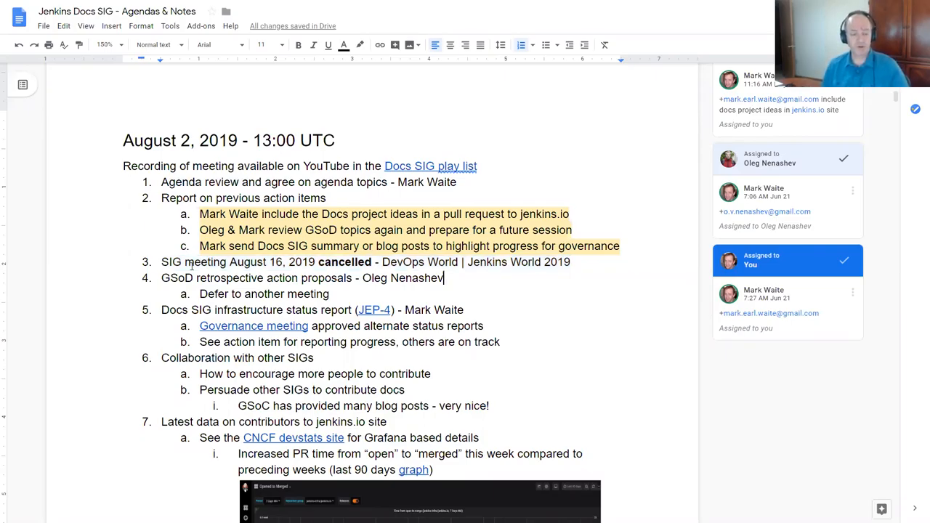
{"action": "triple_click", "coordinate": [302, 278]}
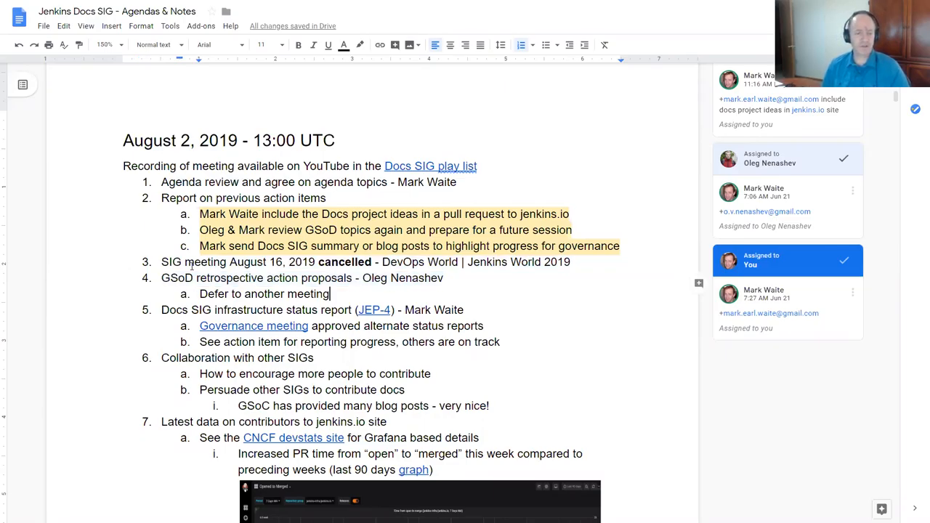
{"action": "left_click", "coordinate": [161, 310]}
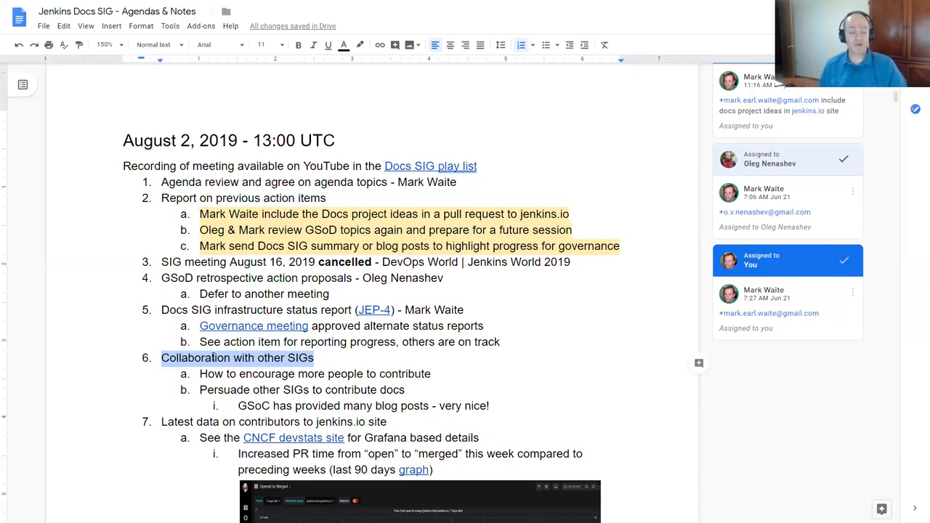
{"action": "scroll", "scroll_direction": "down", "scroll_amount": 3}
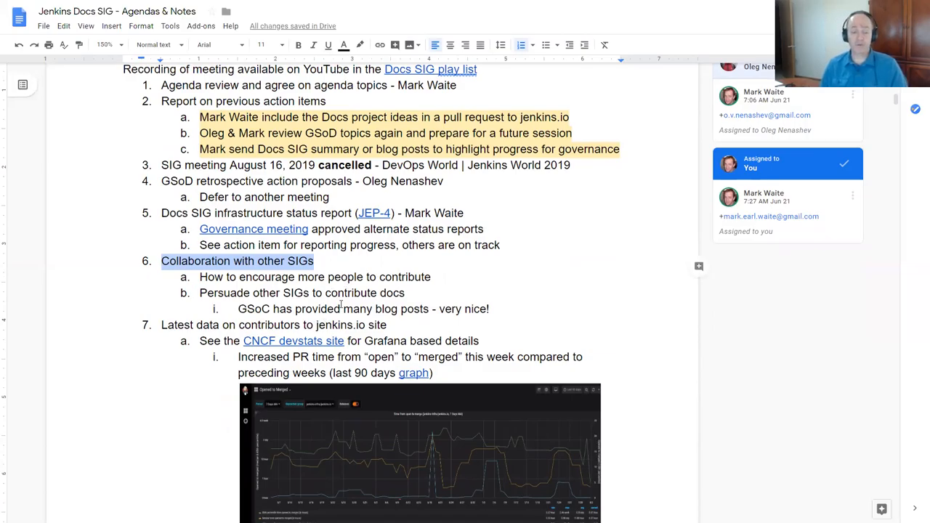
{"action": "scroll", "scroll_direction": "down", "scroll_amount": 3}
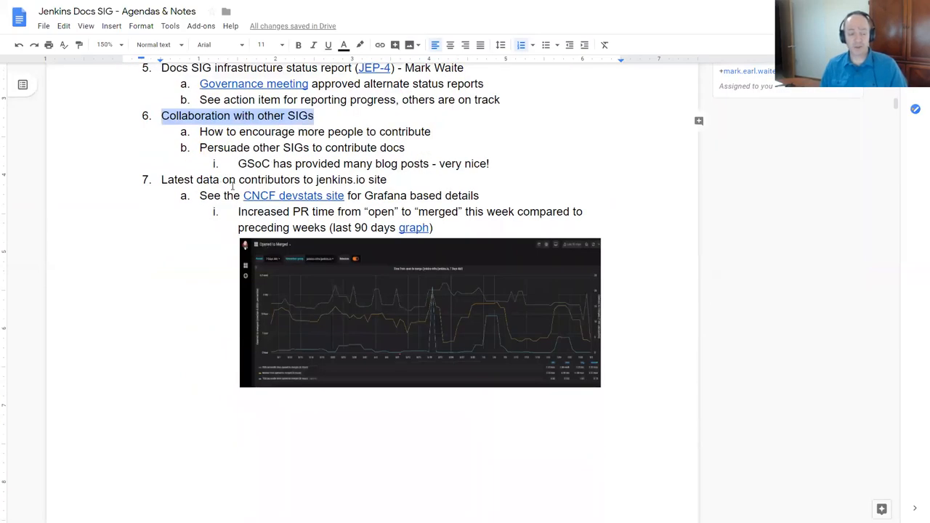
{"action": "left_click", "coordinate": [305, 163]}
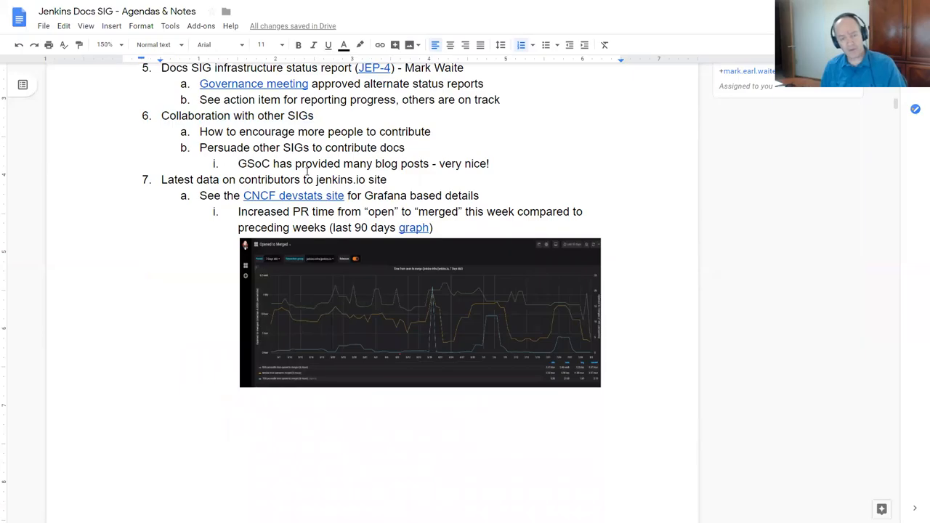
{"action": "mouse_move", "coordinate": [451, 312]}
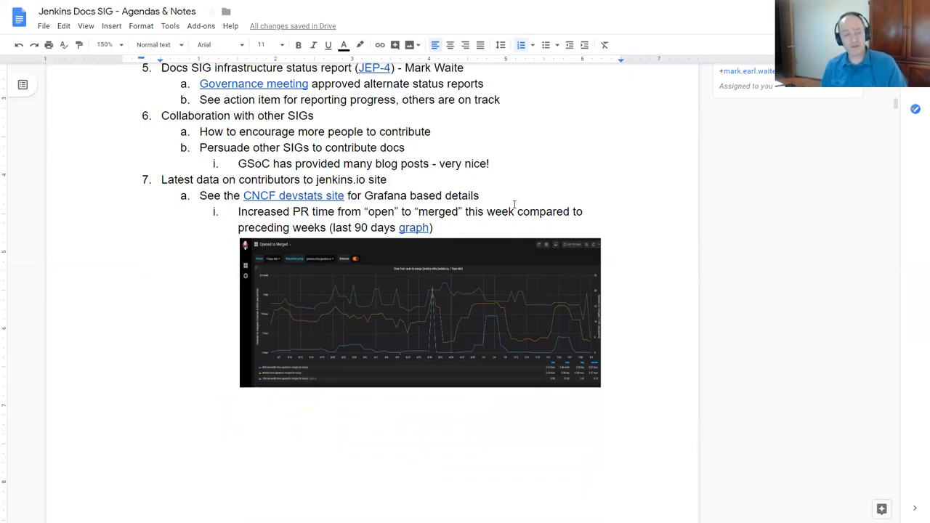
{"action": "mouse_move", "coordinate": [509, 318]}
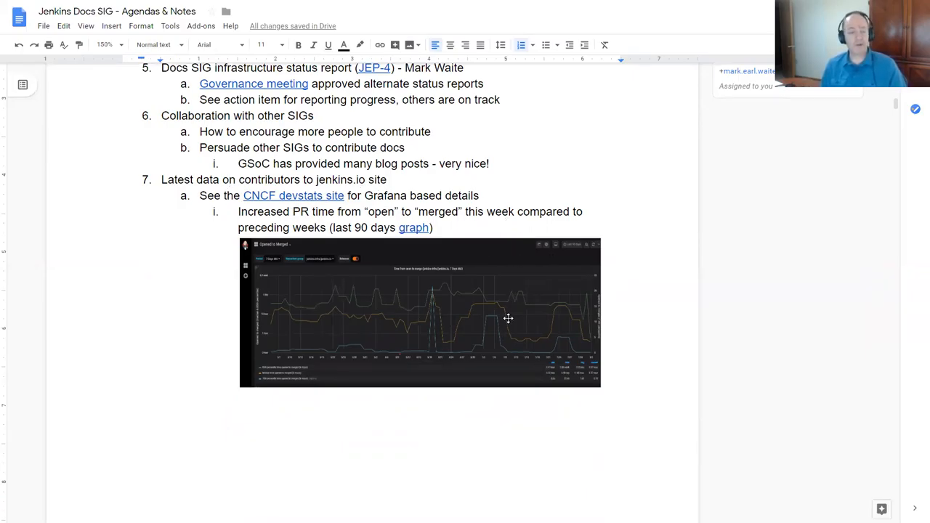
{"action": "mouse_move", "coordinate": [506, 315]}
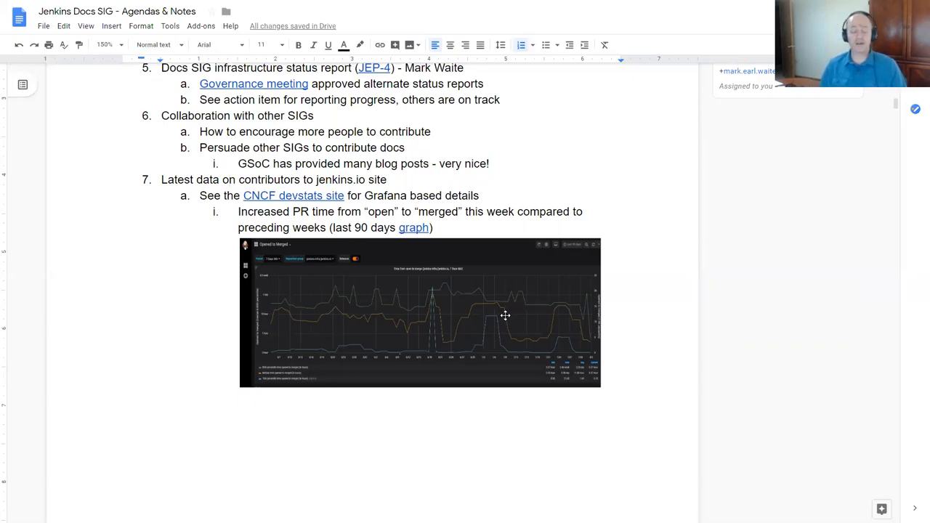
{"action": "mouse_move", "coordinate": [435, 282]}
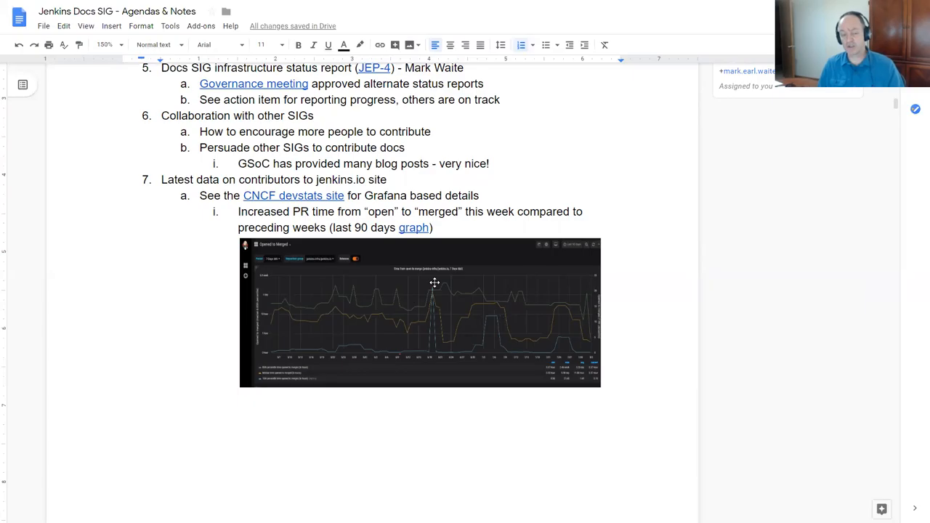
{"action": "scroll", "scroll_direction": "down", "scroll_amount": 3}
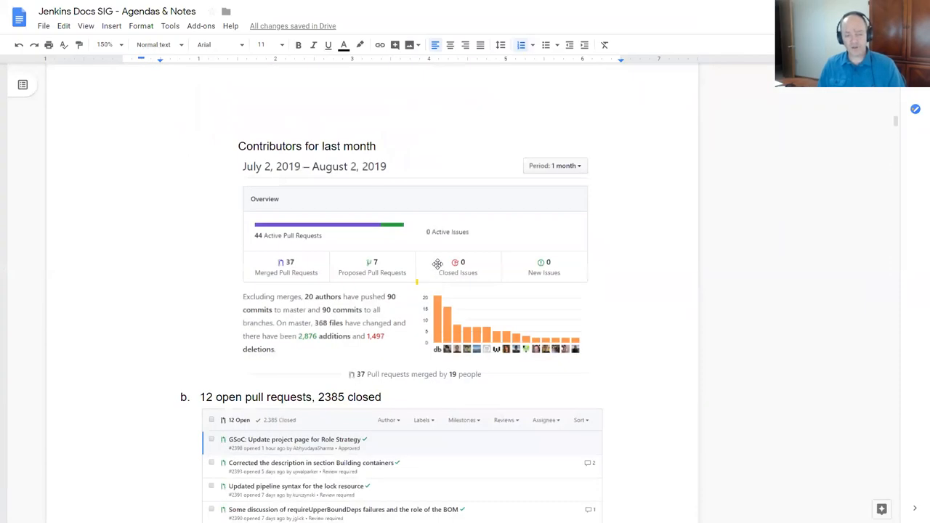
{"action": "mouse_move", "coordinate": [471, 285]}
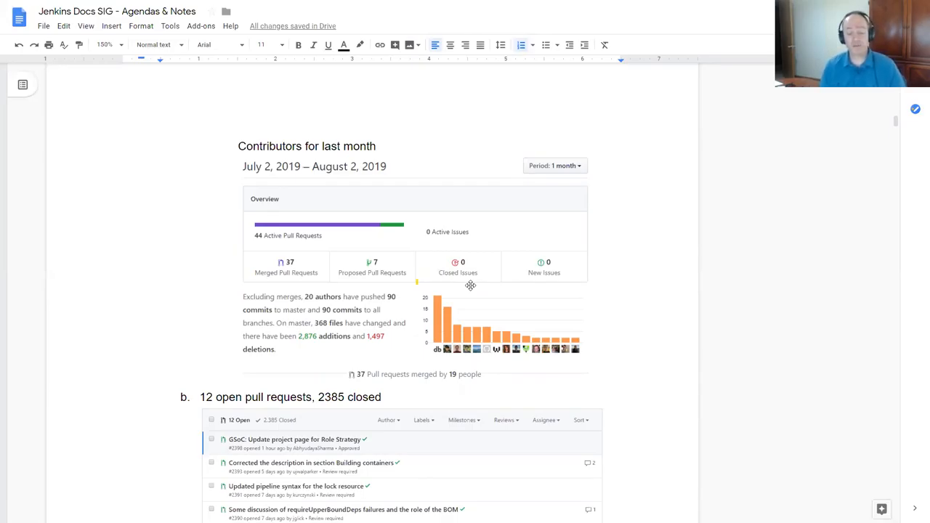
{"action": "scroll", "scroll_direction": "down", "scroll_amount": 3}
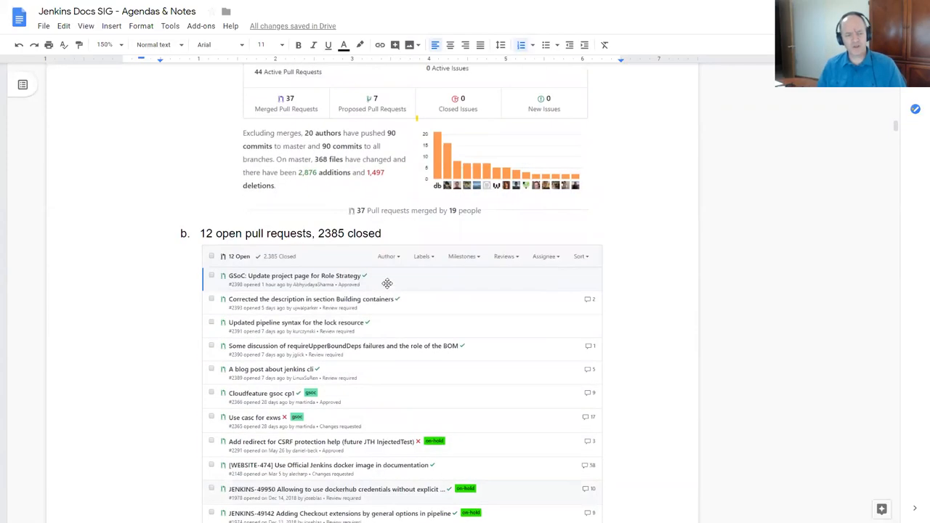
{"action": "scroll", "scroll_direction": "down", "scroll_amount": 3}
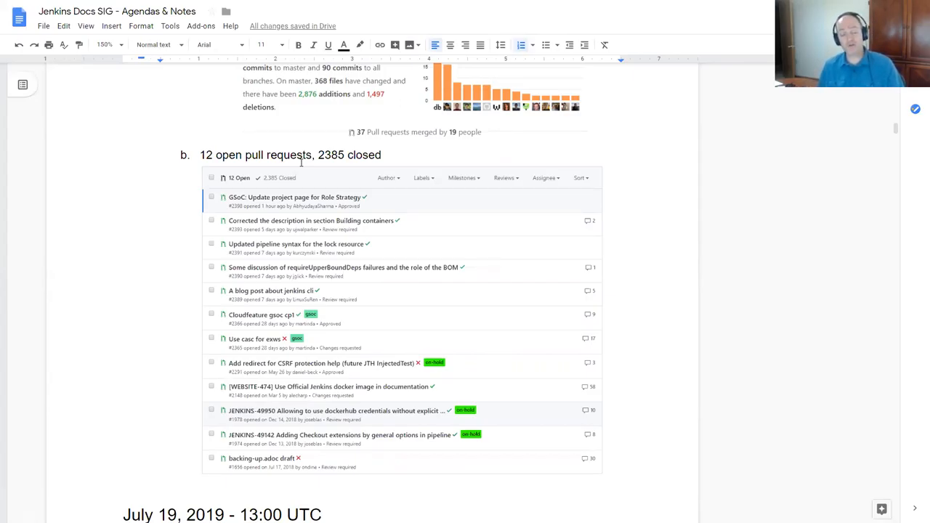
{"action": "mouse_move", "coordinate": [416, 256]}
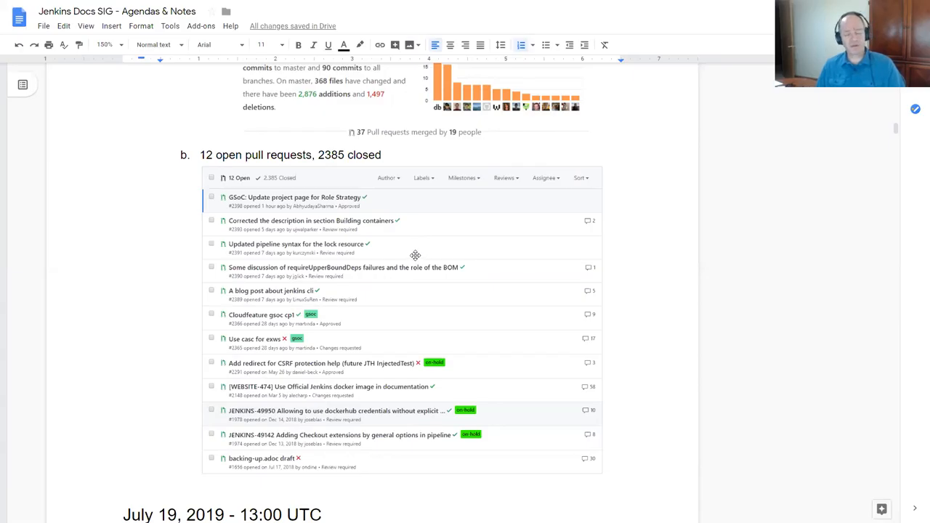
{"action": "mouse_move", "coordinate": [413, 293]}
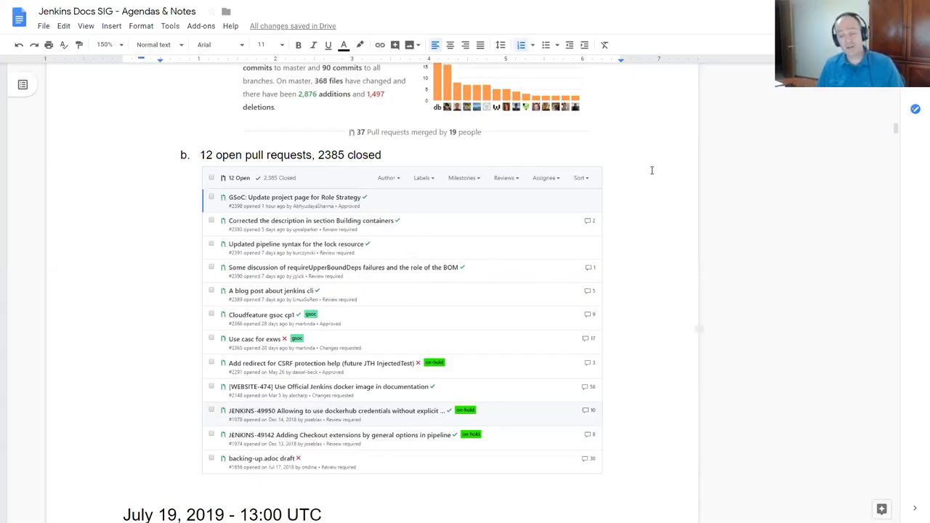
{"action": "mouse_move", "coordinate": [771, 93]}
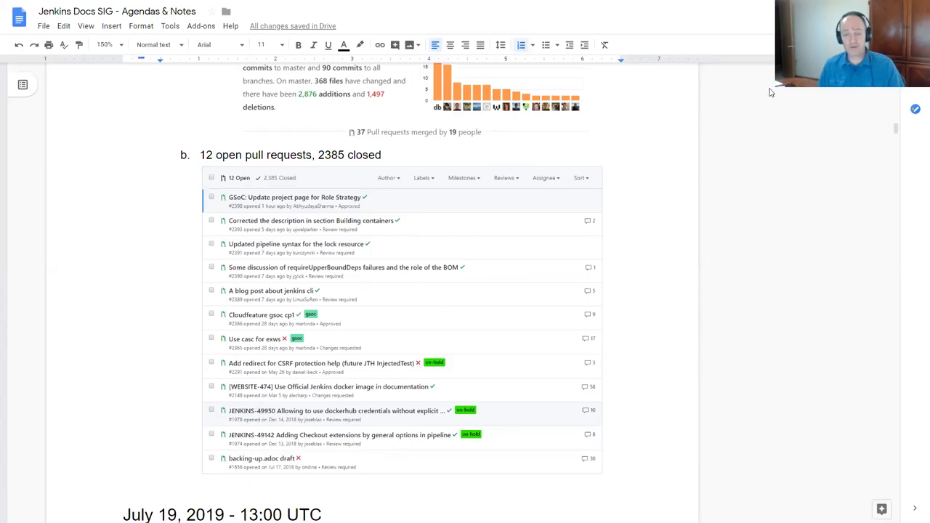
{"action": "mouse_move", "coordinate": [855, 313]}
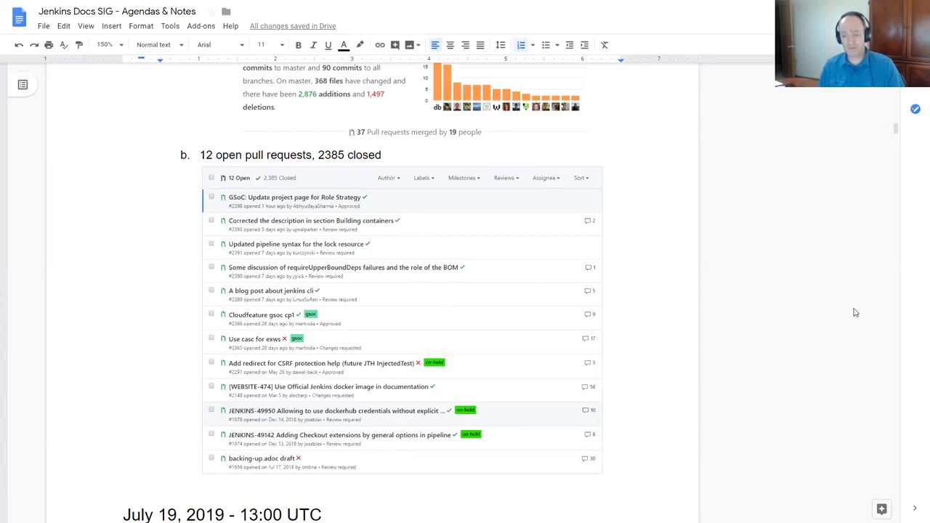